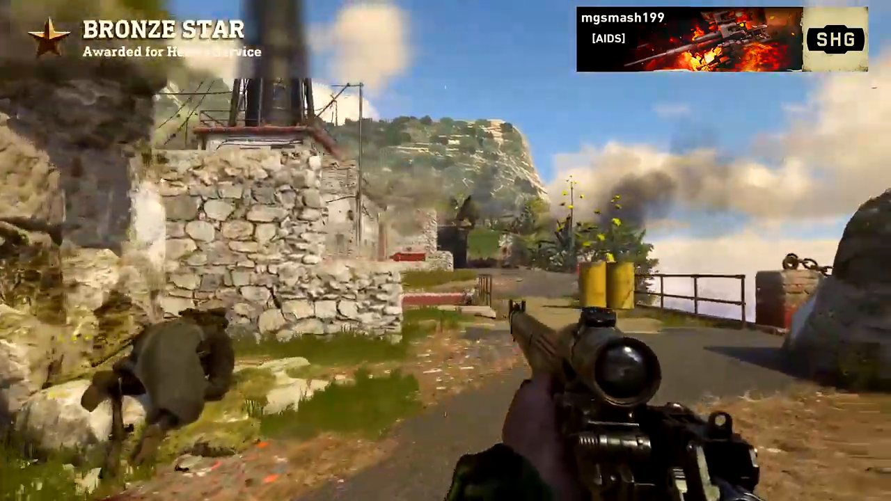
mouse_move(445, 250)
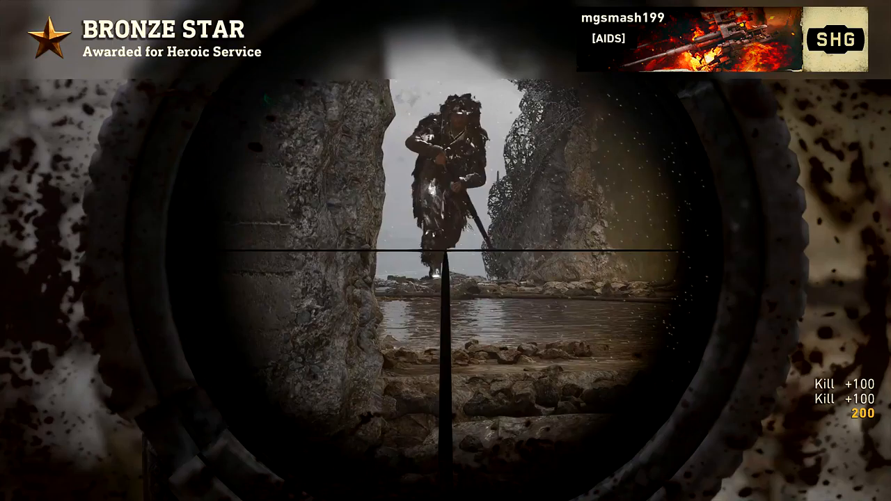
left_click(445, 250)
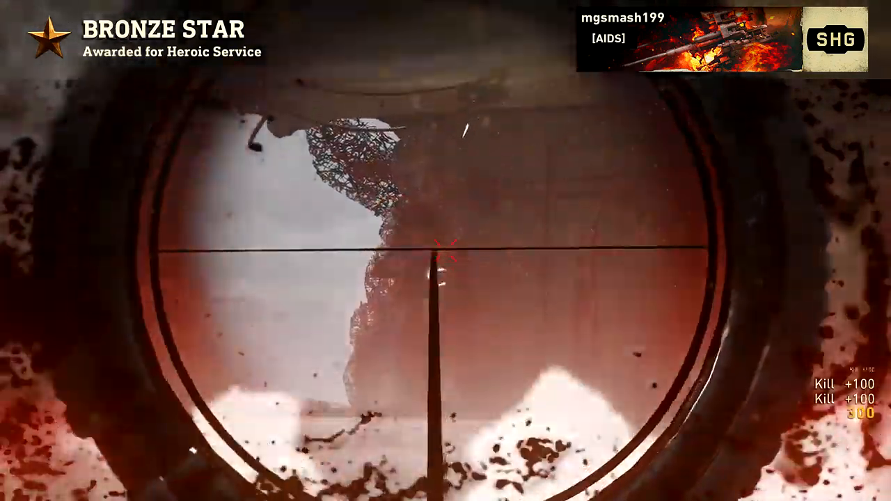
right_click(445, 251)
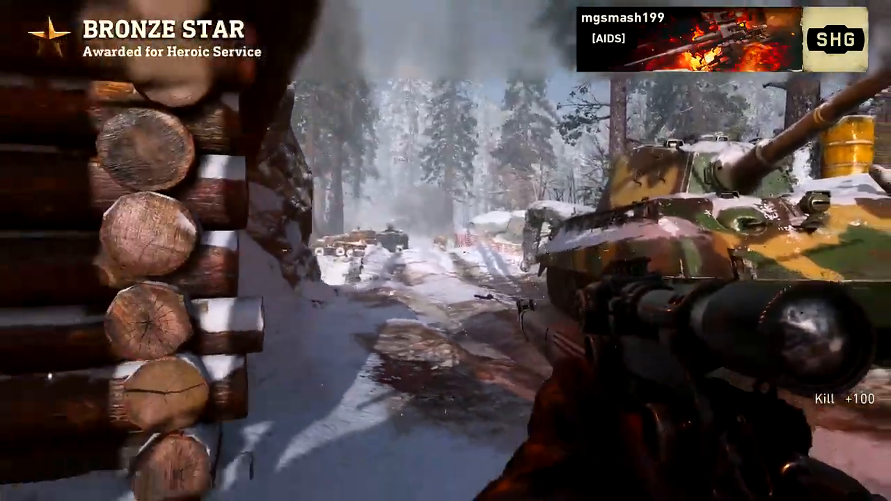
right_click(445, 250)
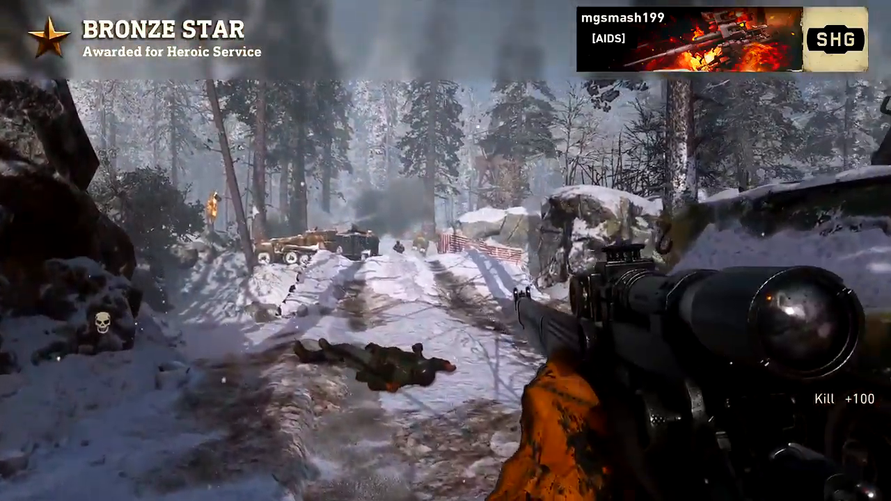
right_click(446, 250)
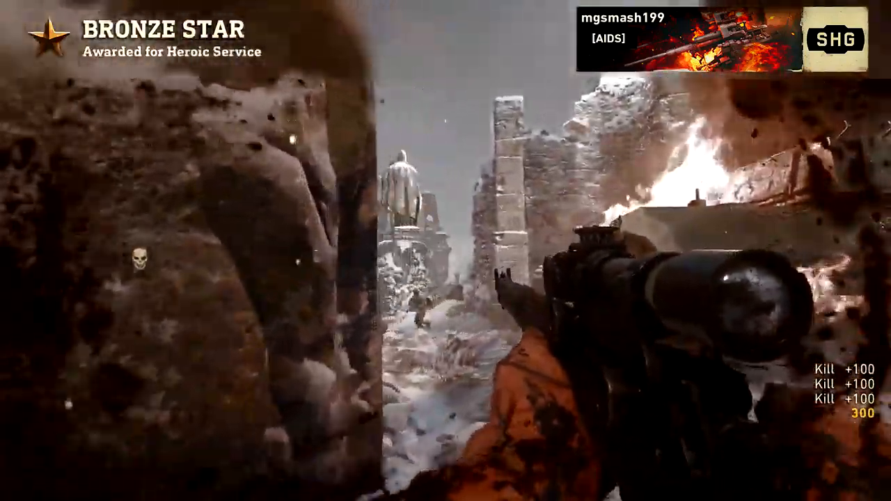
right_click(446, 250)
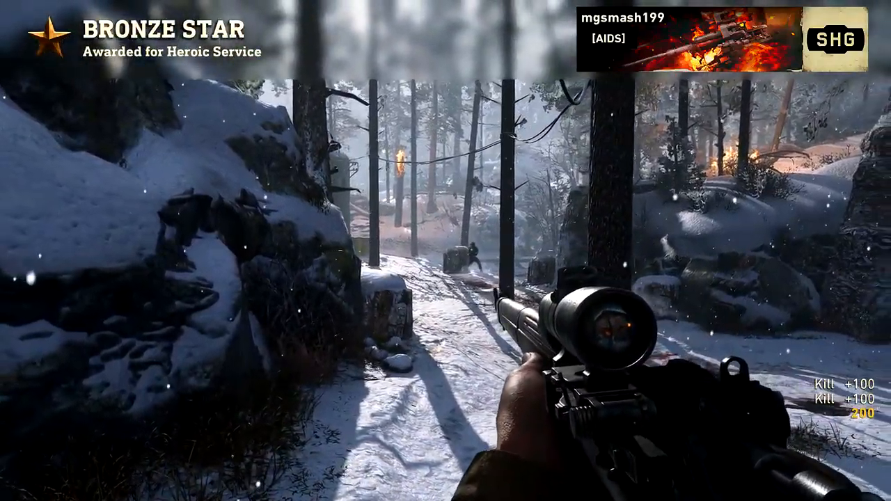
right_click(445, 251)
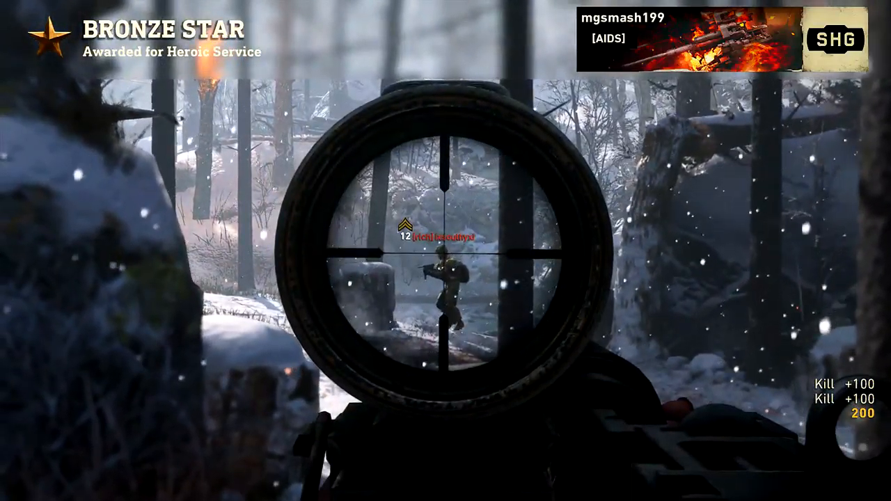